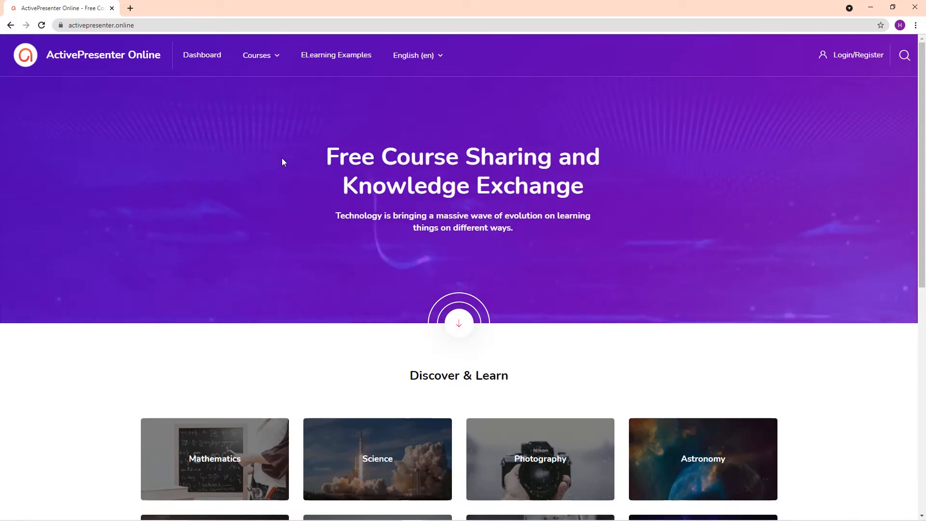
# - Browse the home page to View All Courses and scan down the subject category list
pyautogui.scroll(-3)
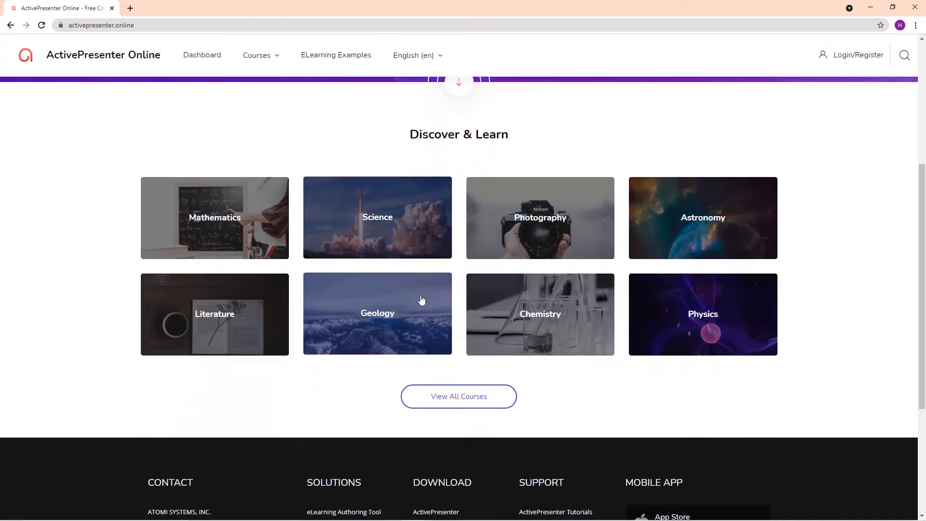
pyautogui.click(459, 395)
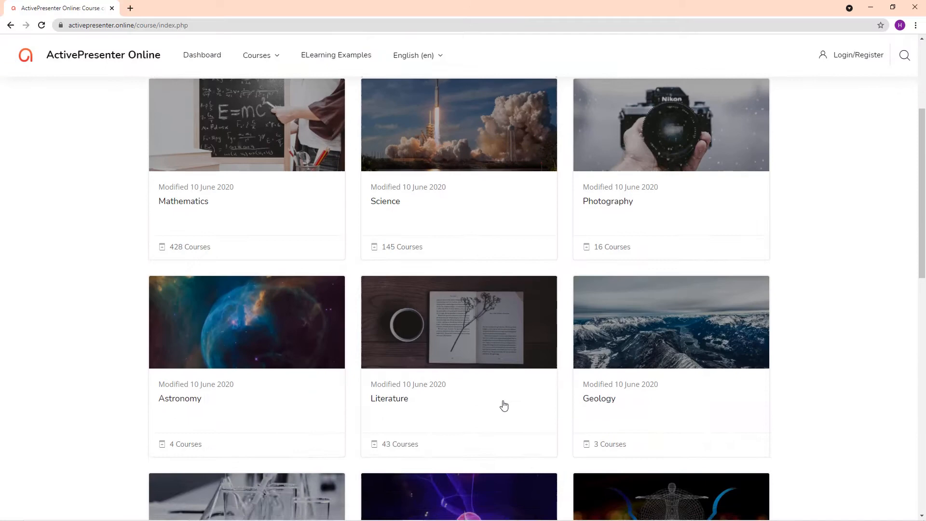
pyautogui.scroll(-3)
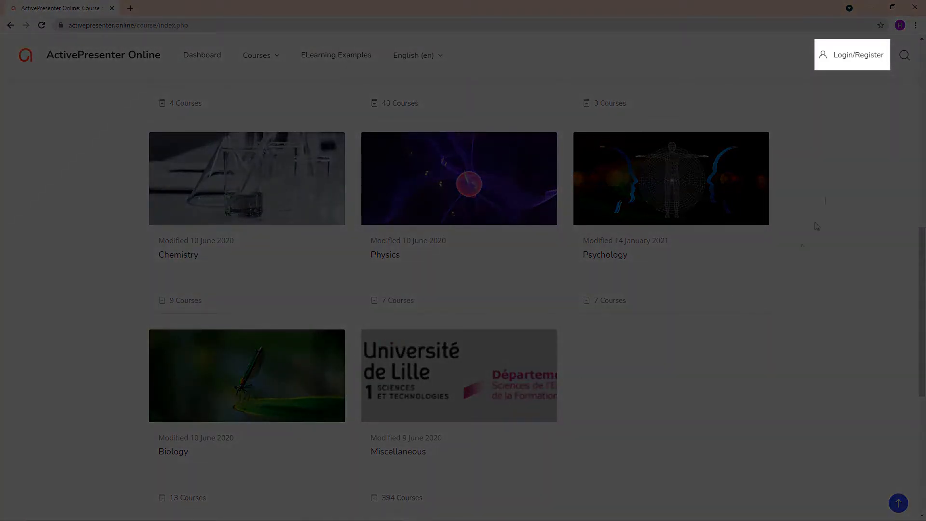
# - Bring up the Login/Register dialog over the course categories
pyautogui.click(859, 54)
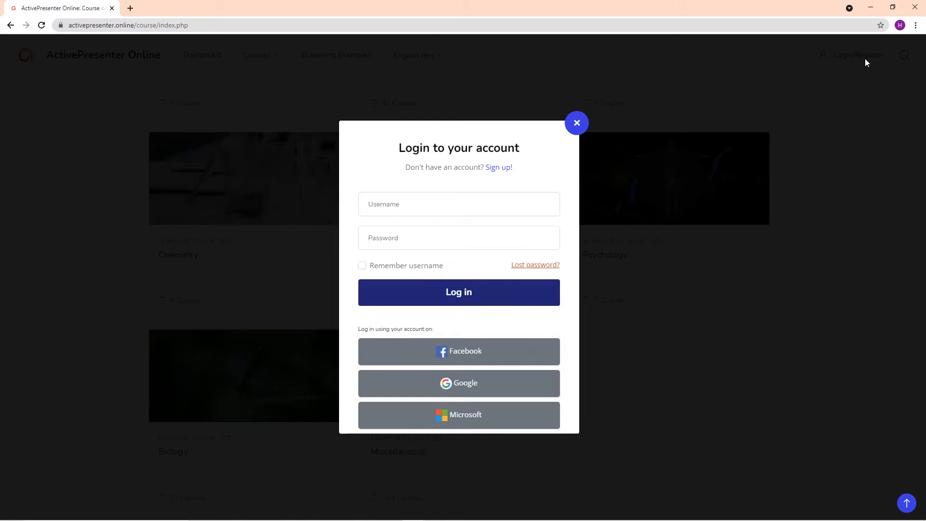
pyautogui.moveTo(500, 168)
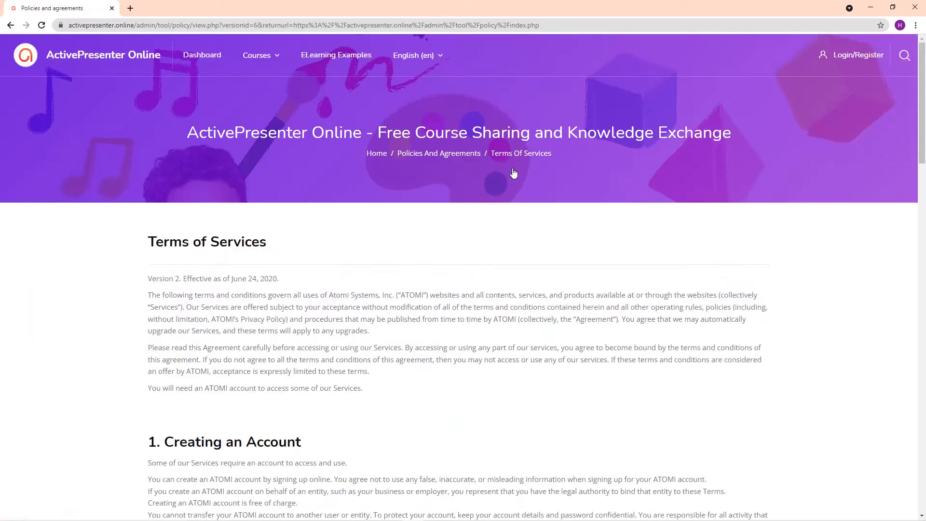
# - Agree to the Terms of Services and the Privacy Policy to reach the New account form
pyautogui.scroll(-3)
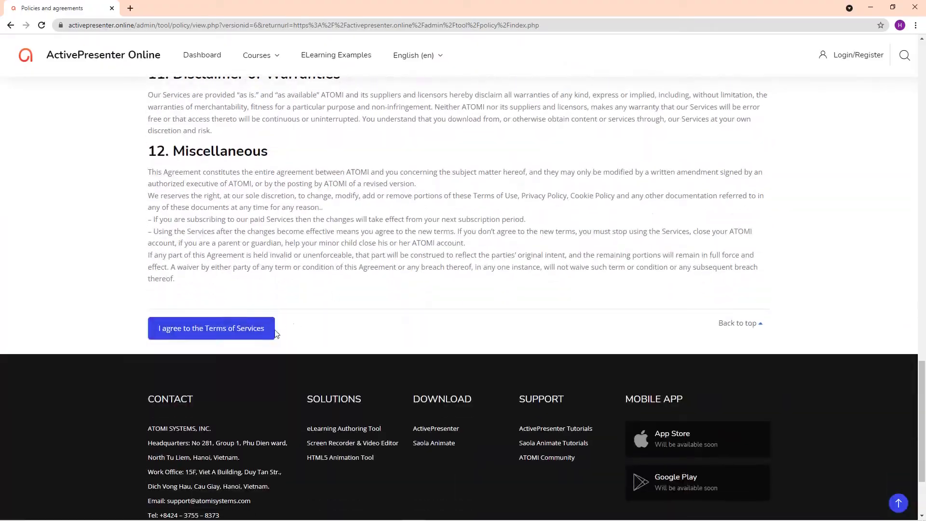
pyautogui.click(210, 328)
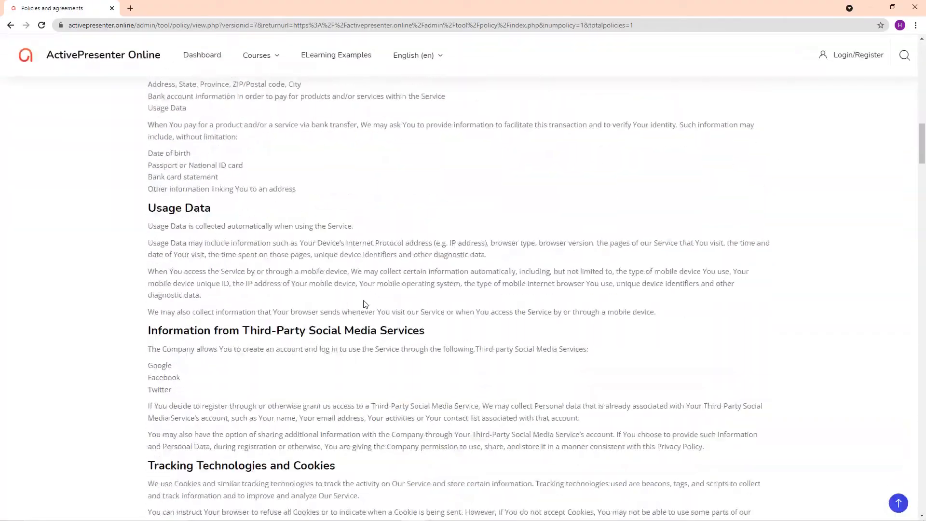
pyautogui.scroll(-3)
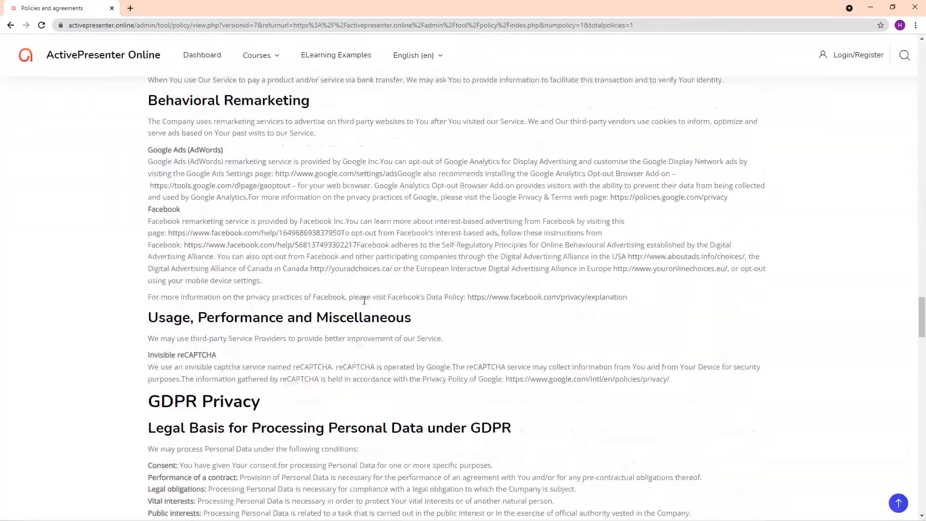
pyautogui.scroll(-3)
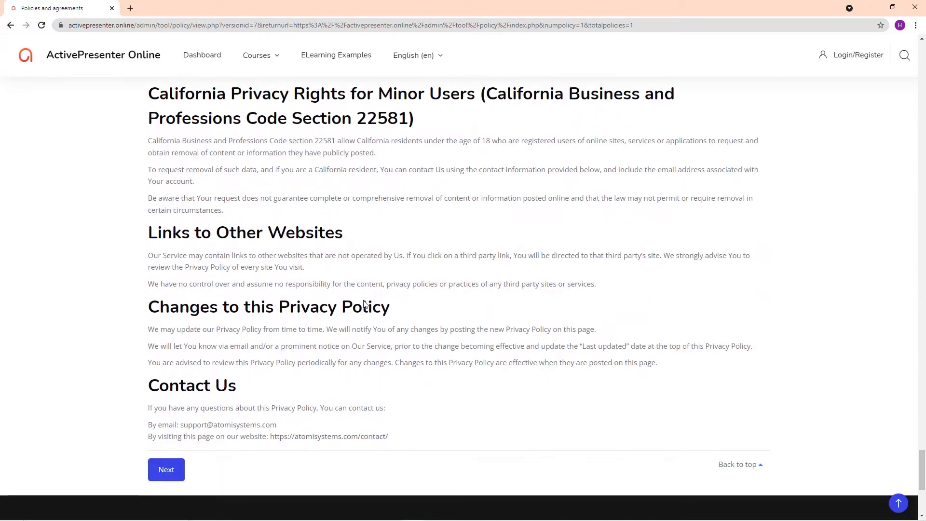
pyautogui.click(166, 469)
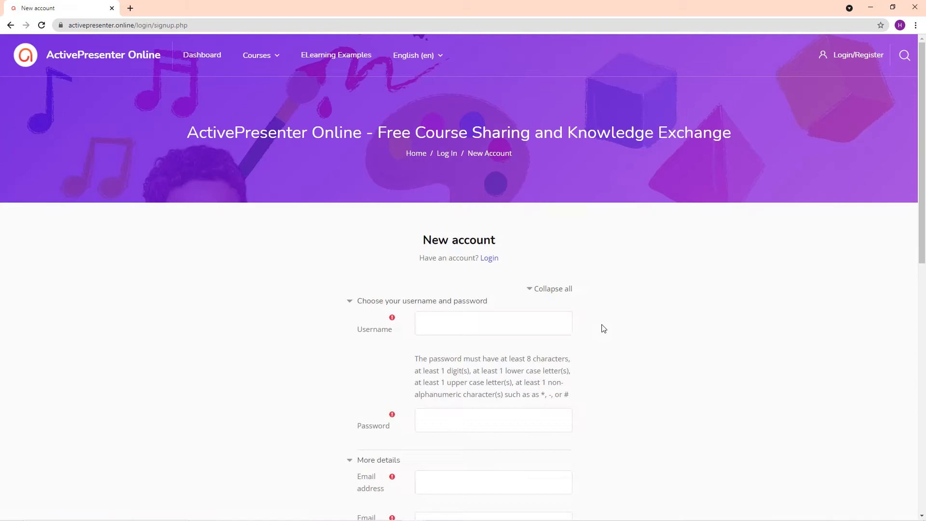
# - Create account 'class20212022' and confirm it via the emailed confirmation link
pyautogui.write('class20212022')
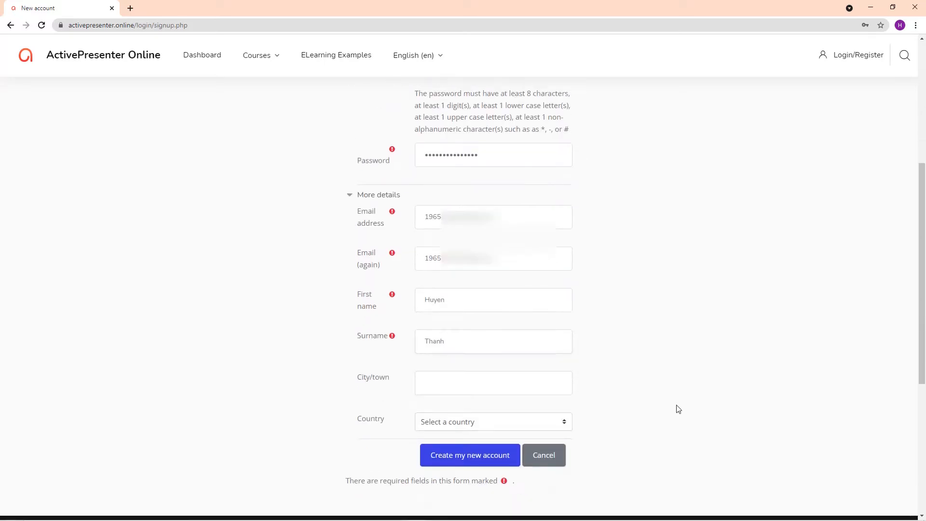
pyautogui.click(470, 455)
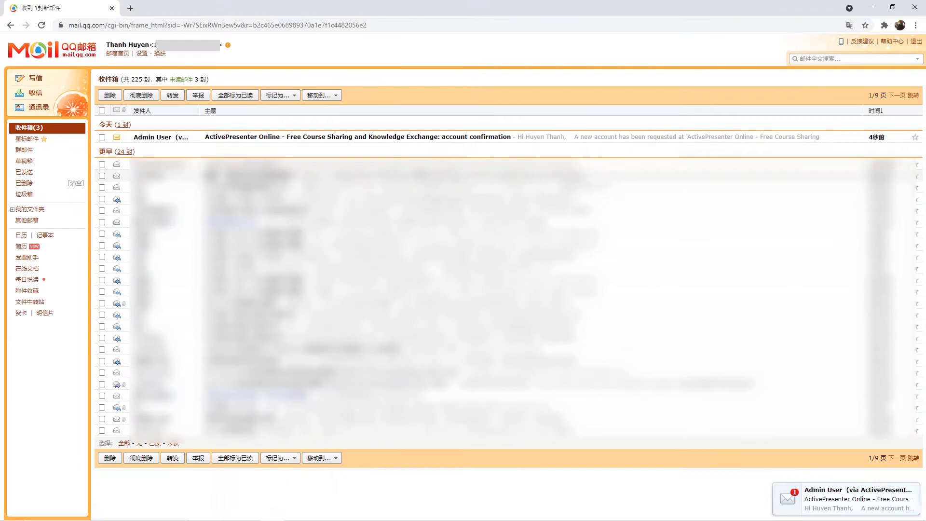
pyautogui.click(361, 136)
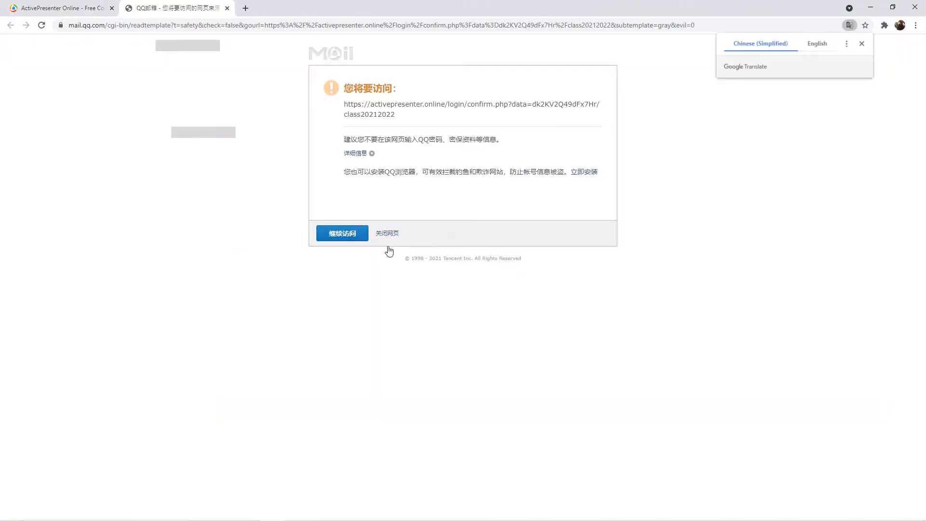
pyautogui.click(342, 232)
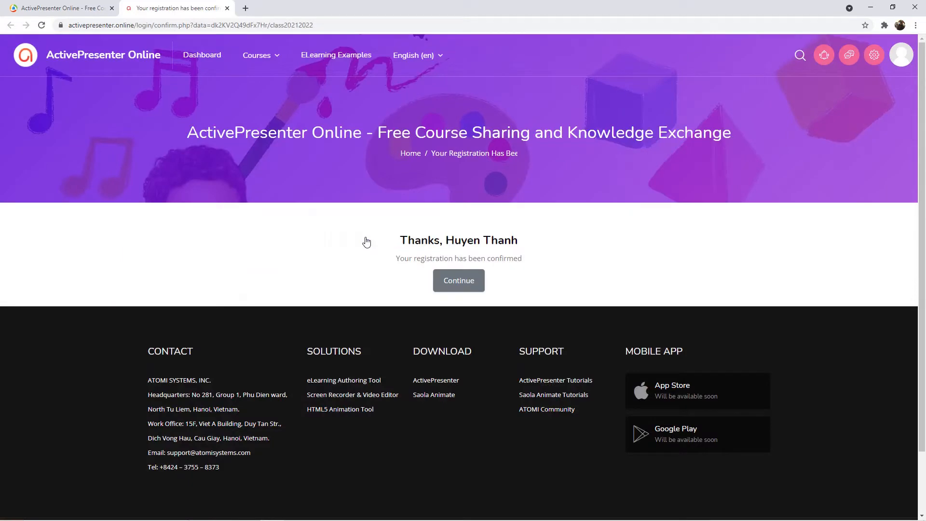
# - Continue from the confirmation page into the signed-in home page
pyautogui.click(459, 280)
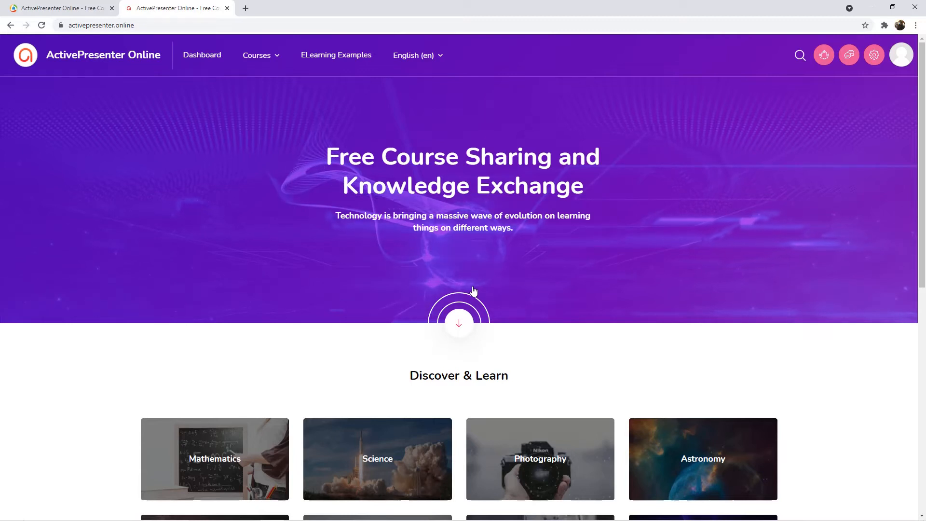
# - Create course 'Around the World', short name ASEAN, in the Geology category and display it
pyautogui.click(257, 55)
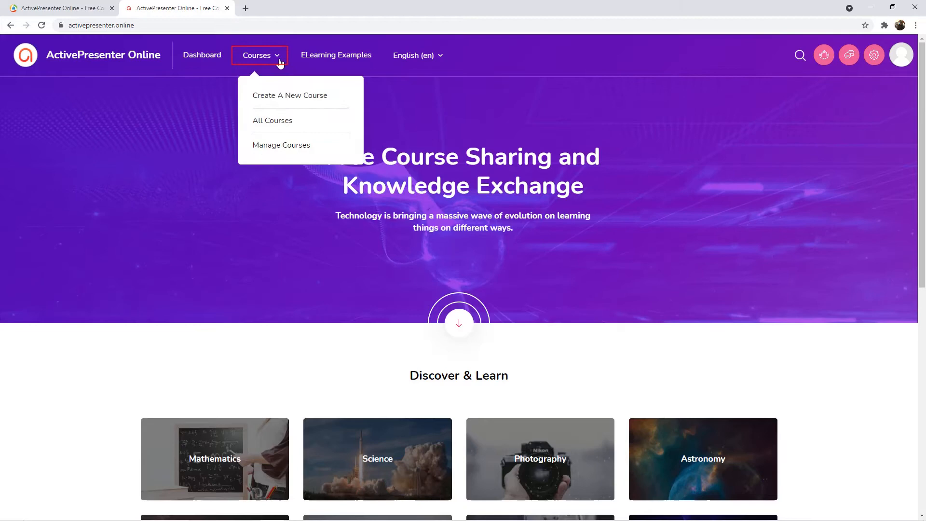
pyautogui.click(290, 95)
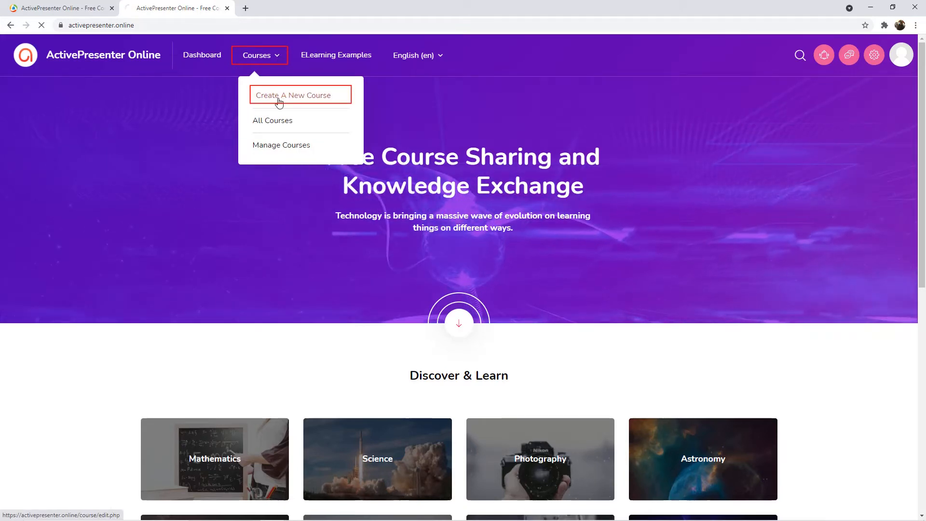
pyautogui.click(292, 94)
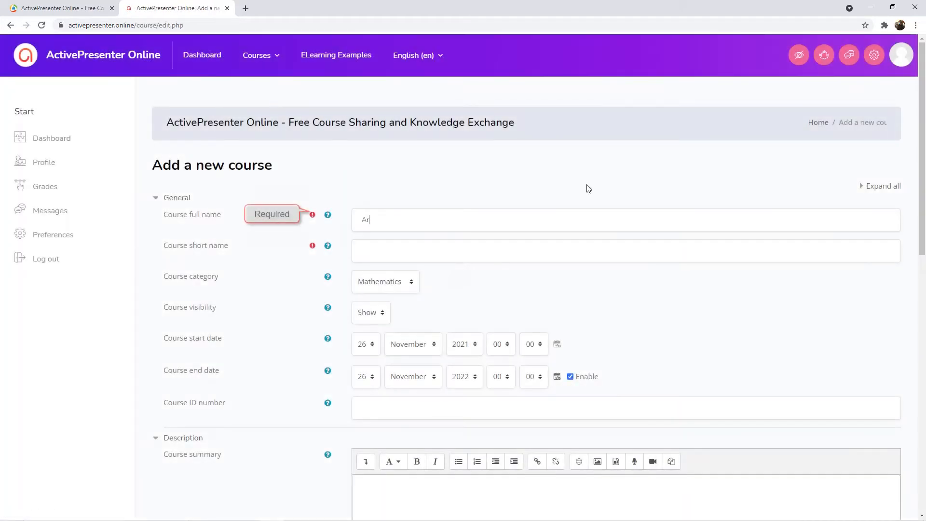
pyautogui.write('ASEAN')
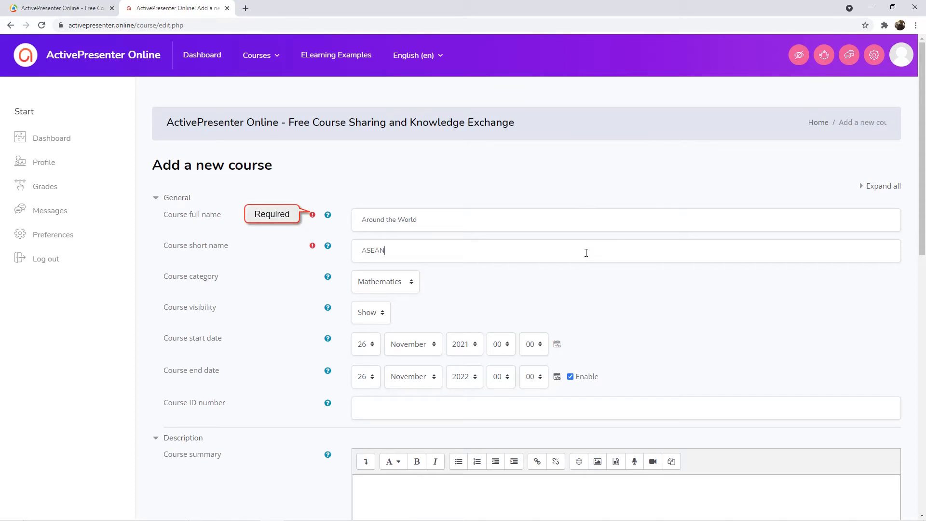
pyautogui.click(385, 282)
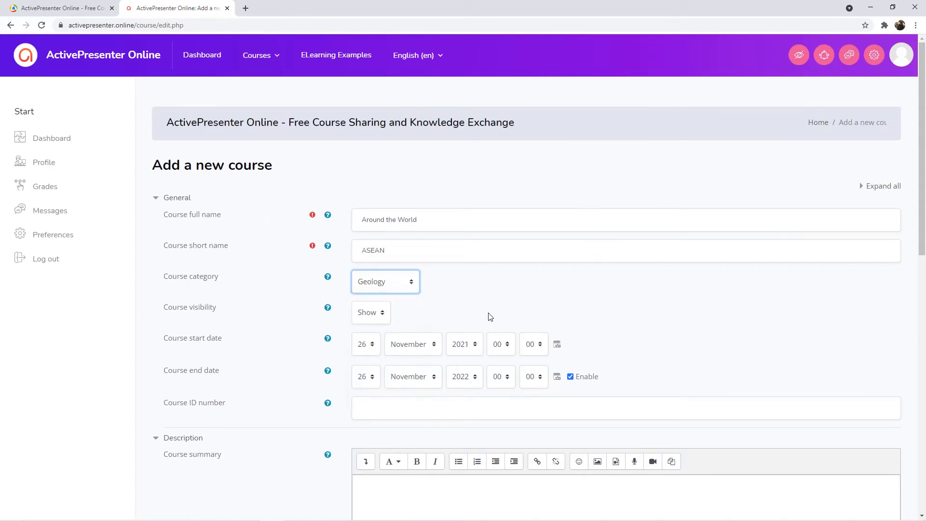
pyautogui.scroll(-3)
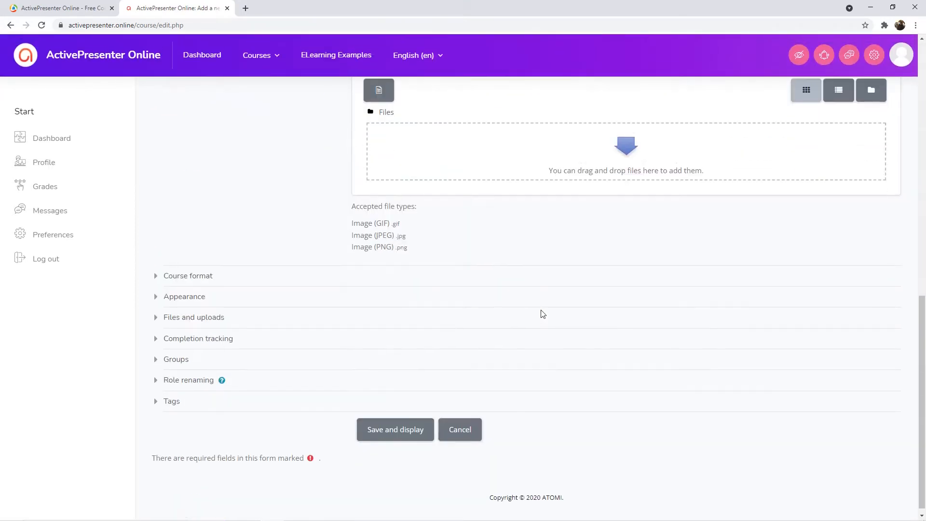
pyautogui.click(395, 429)
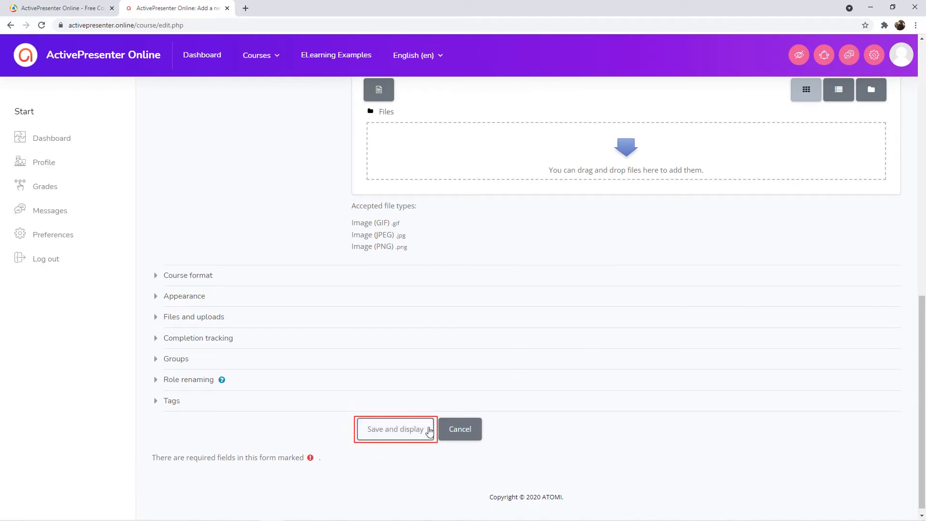
pyautogui.click(396, 428)
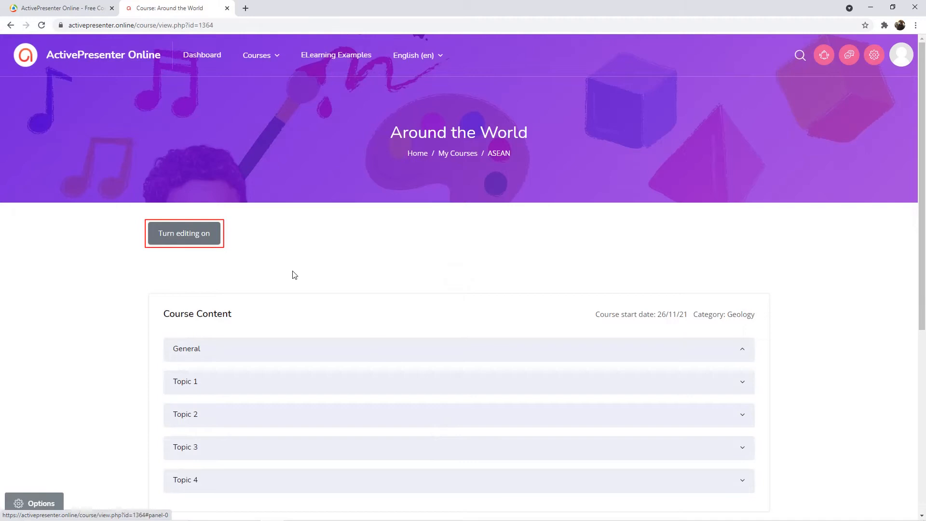
# - Turn editing on and start adding a SCORM package activity to the General section
pyautogui.click(183, 233)
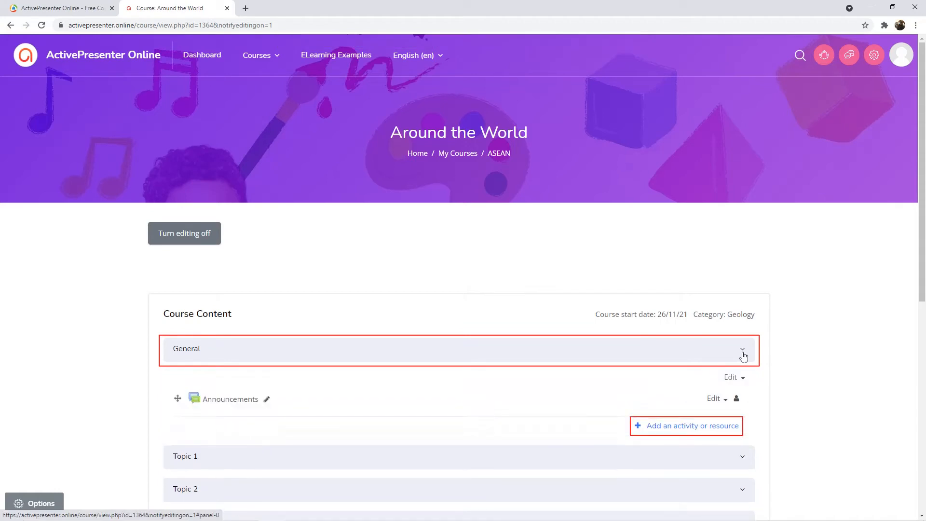
pyautogui.click(693, 425)
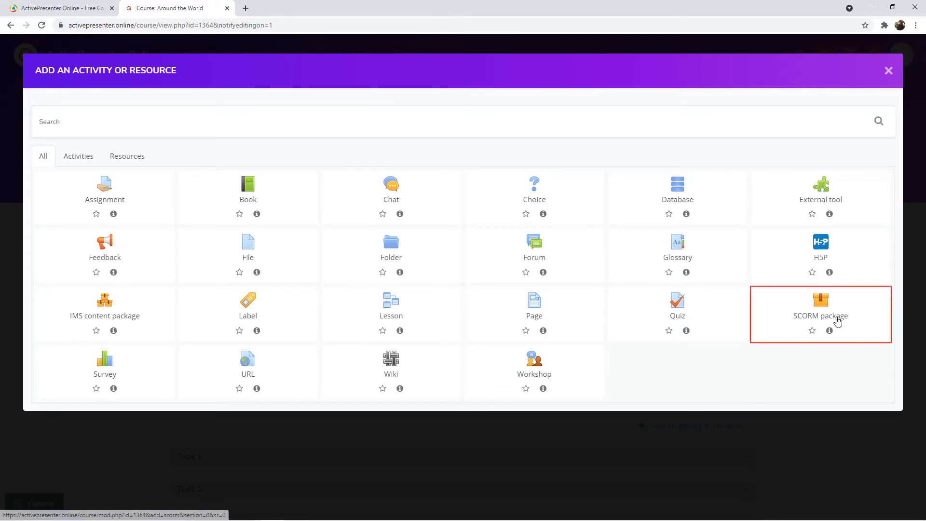
pyautogui.click(820, 307)
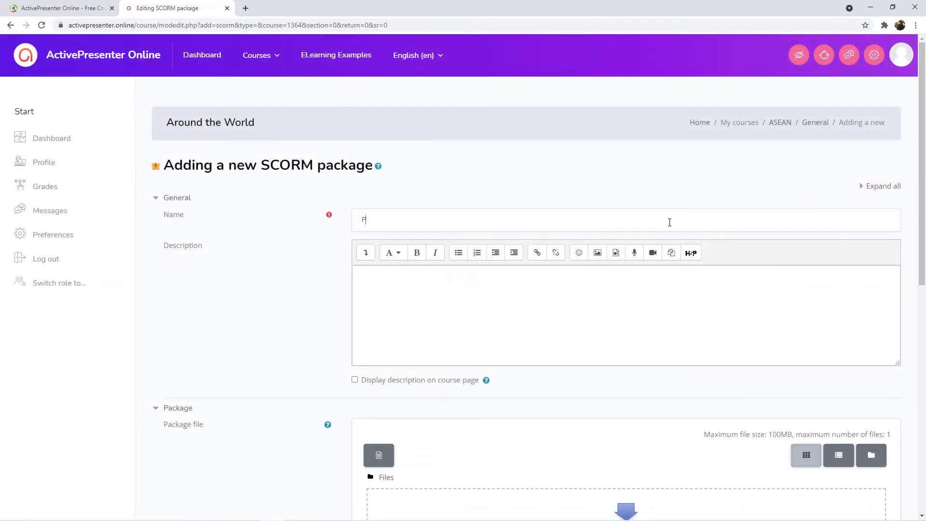
# - Name the SCORM activity 'Practice 1' with test.zip uploaded, then save and display it
pyautogui.write('ractice 1')
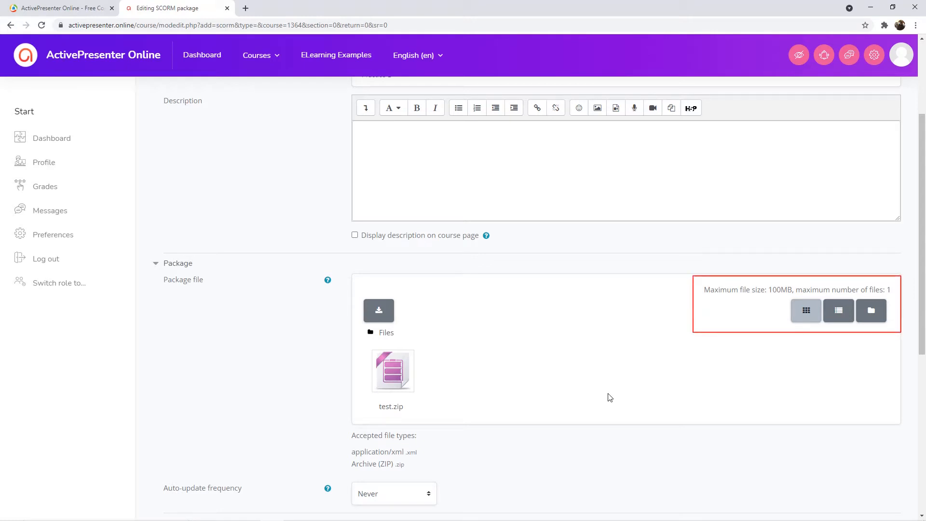
pyautogui.scroll(-3)
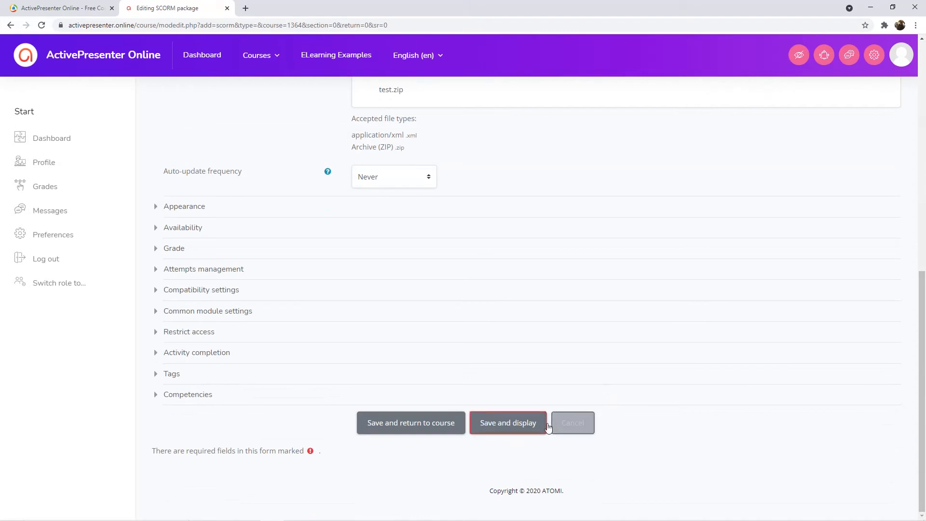
pyautogui.click(507, 422)
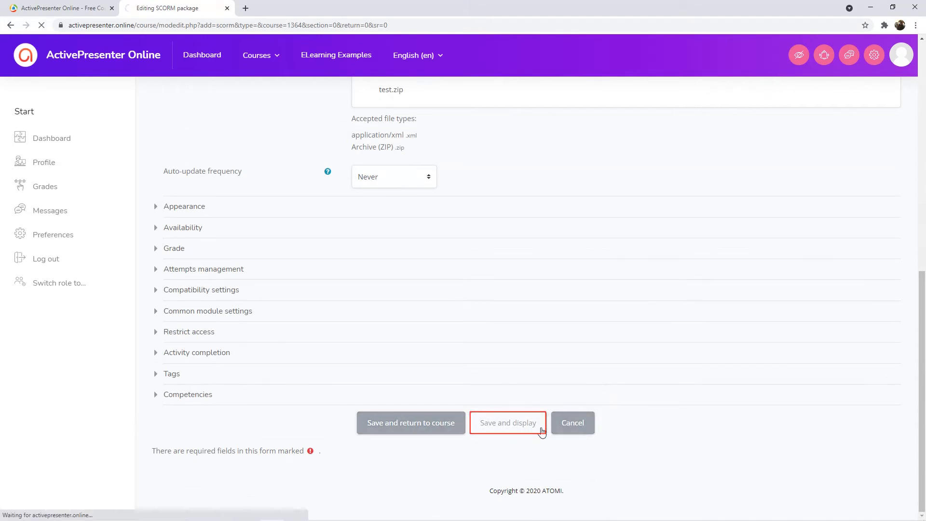
pyautogui.click(509, 422)
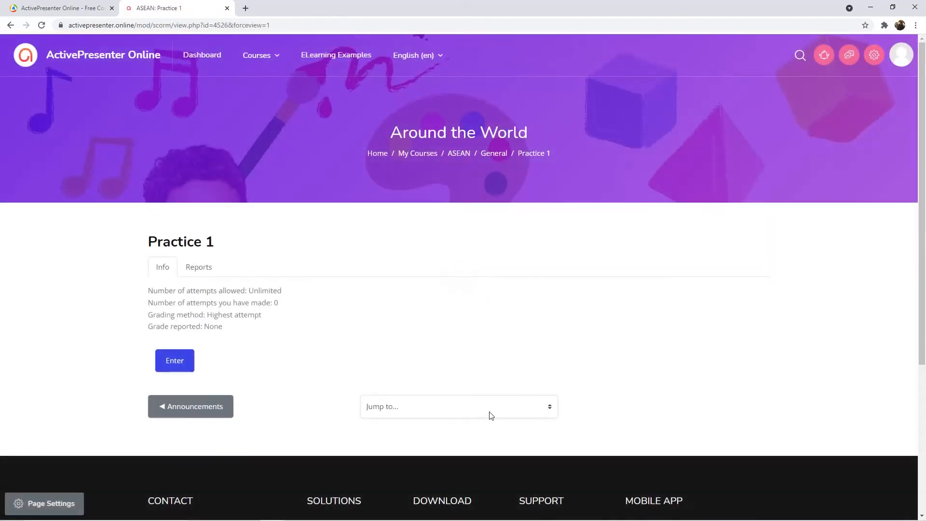
# - Play the Practice 1 ASEAN quiz, answer incorrectly and retry the question
pyautogui.click(173, 361)
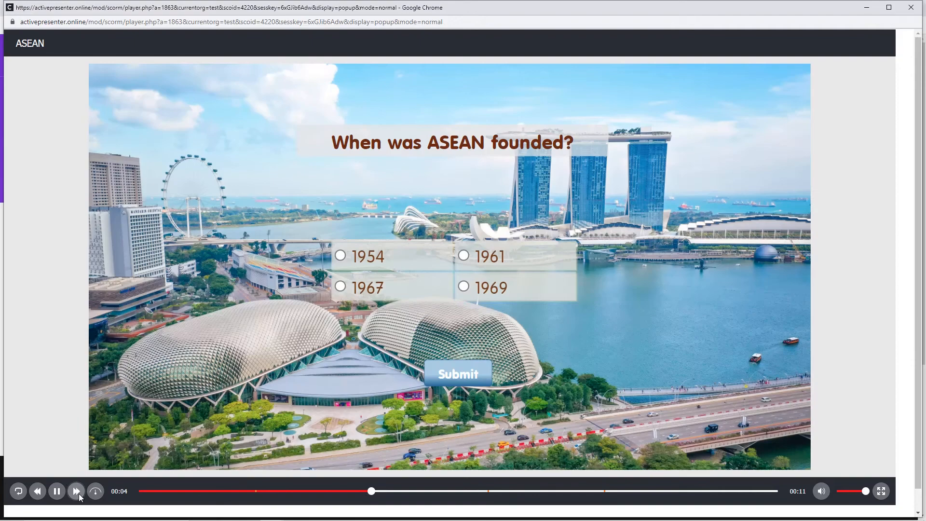
pyautogui.click(457, 373)
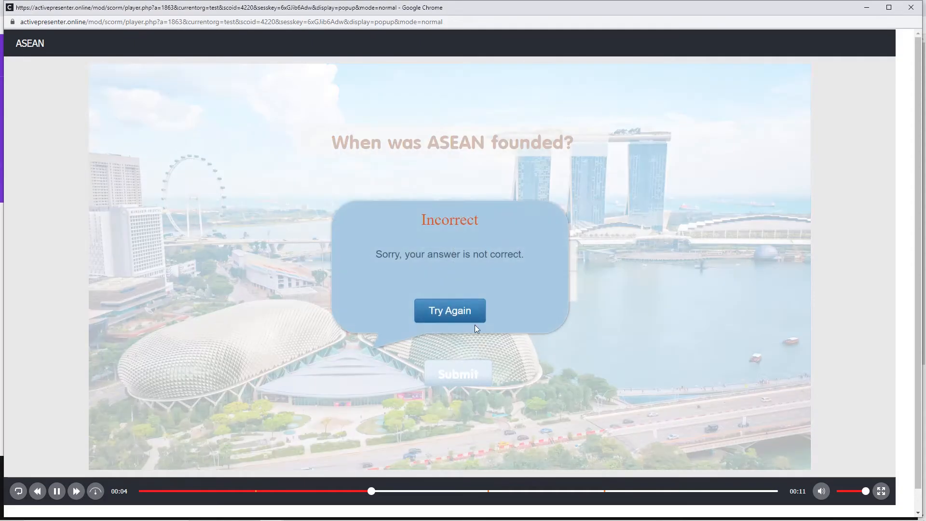
pyautogui.click(450, 310)
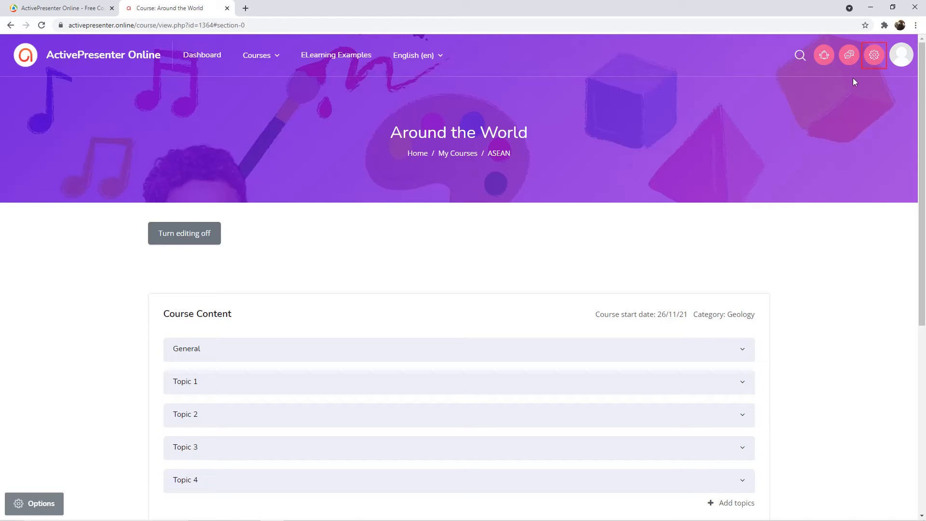
# - Enrol eight more users as students via Participants, giving nine participants
pyautogui.click(874, 54)
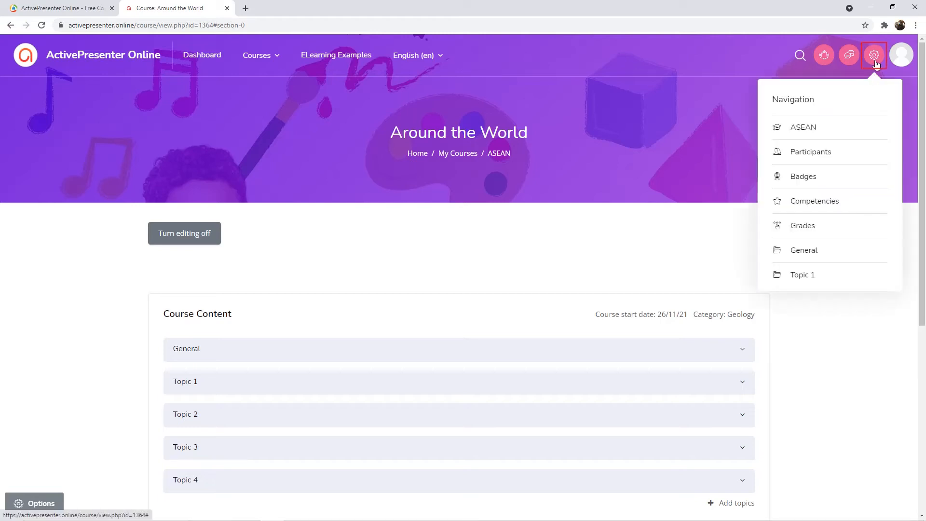
pyautogui.moveTo(864, 100)
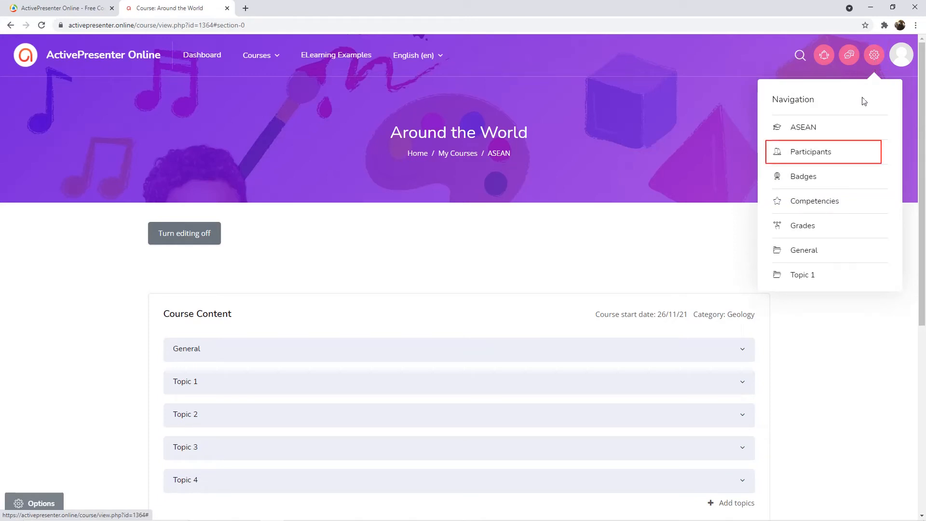
pyautogui.click(811, 151)
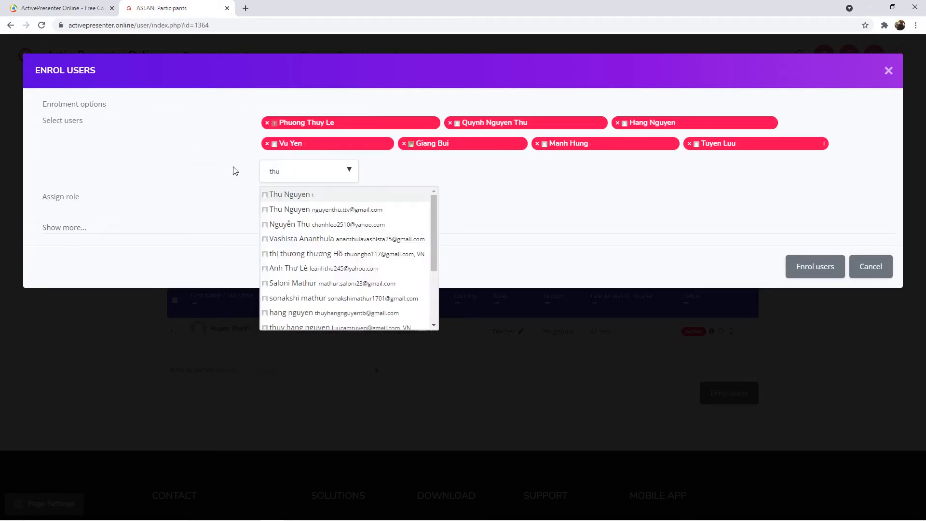
pyautogui.click(290, 194)
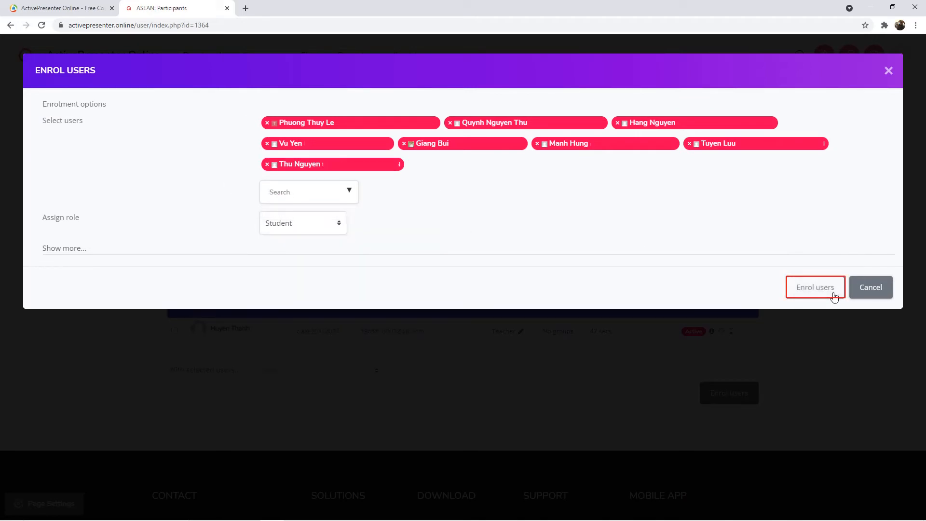
pyautogui.click(815, 288)
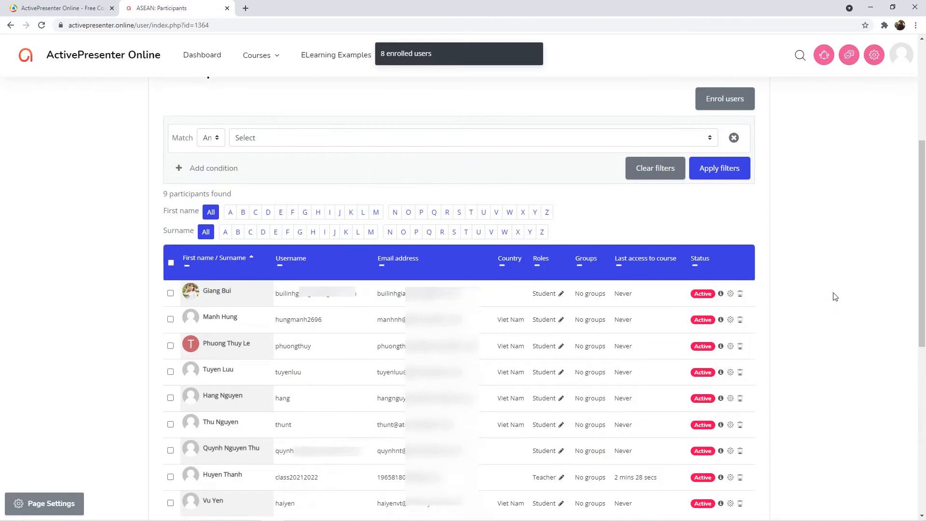
# - Select all participants and send the nine of them the ASEAN preview invitation with the quiz link
pyautogui.scroll(-3)
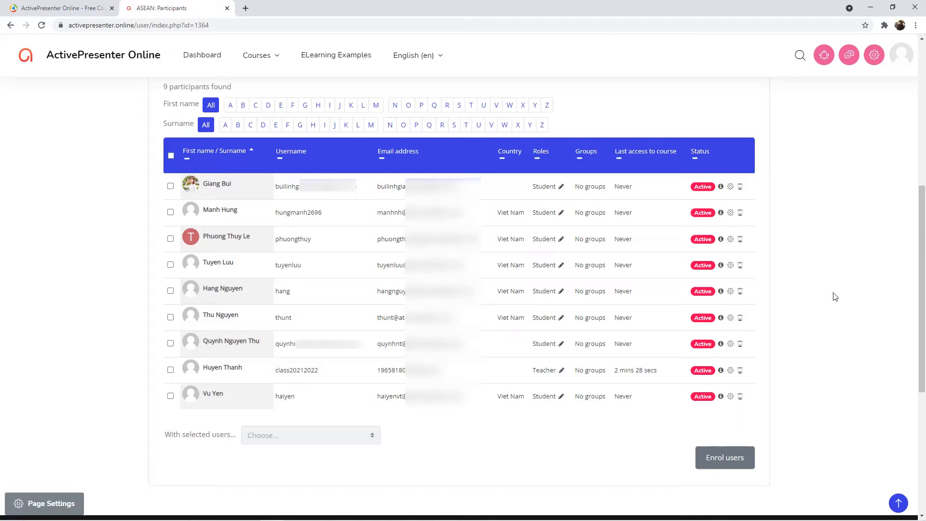
pyautogui.moveTo(179, 153)
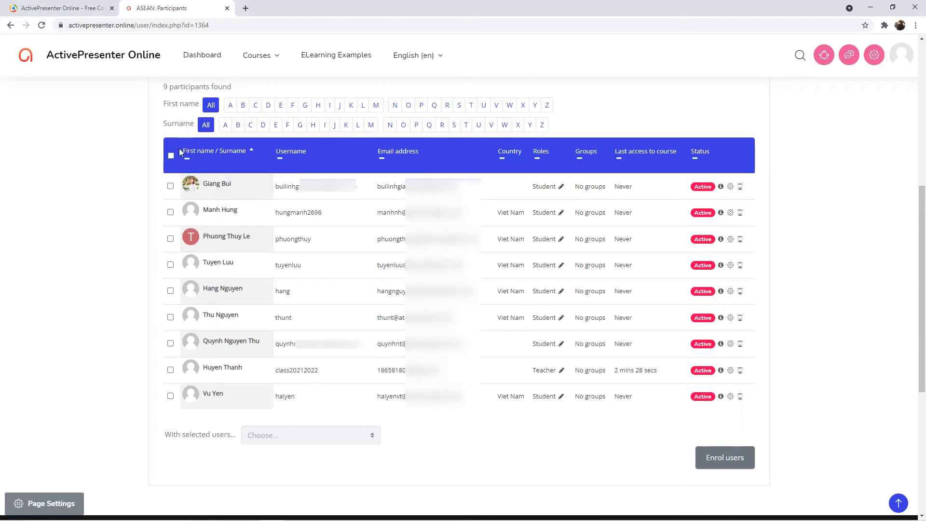
pyautogui.click(171, 155)
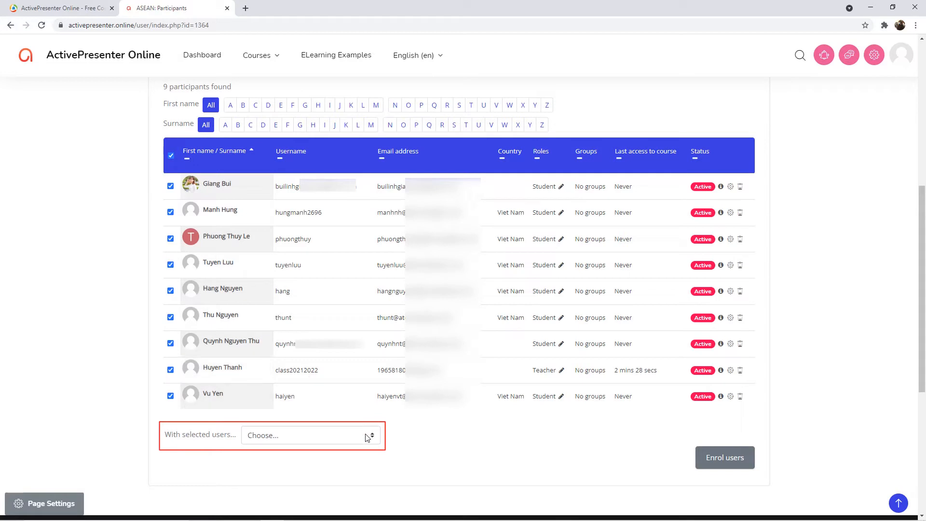
pyautogui.click(311, 435)
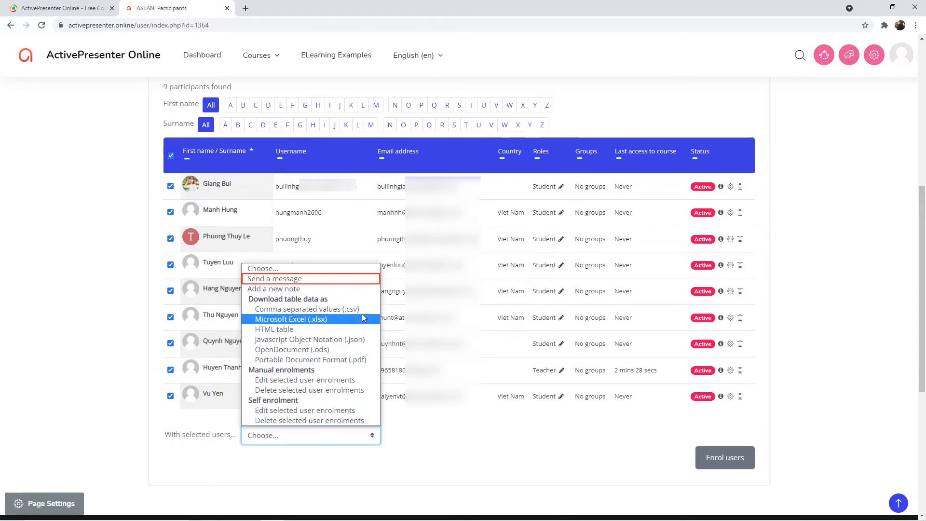
pyautogui.click(274, 279)
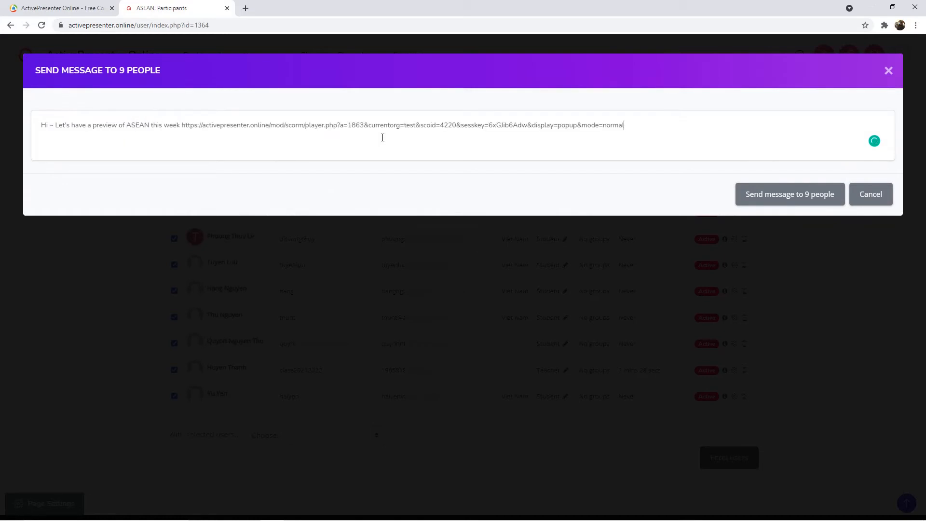
pyautogui.click(790, 194)
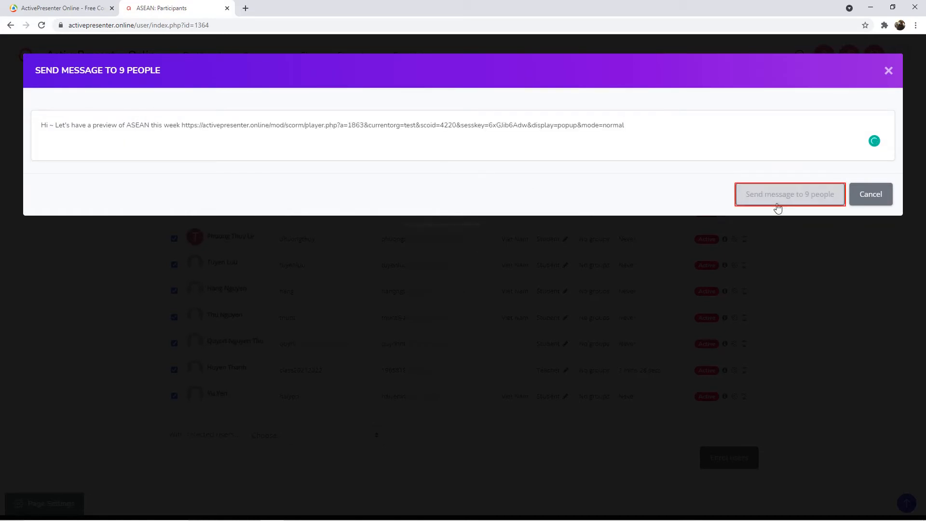
pyautogui.click(790, 193)
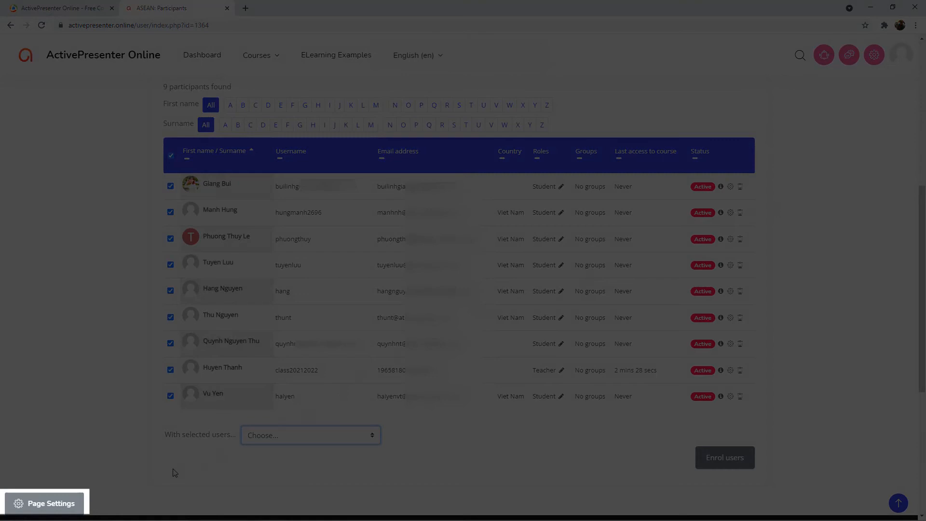
# - Enable Guest access in the course's Enrolment methods, then return to the Around the World page
pyautogui.click(45, 504)
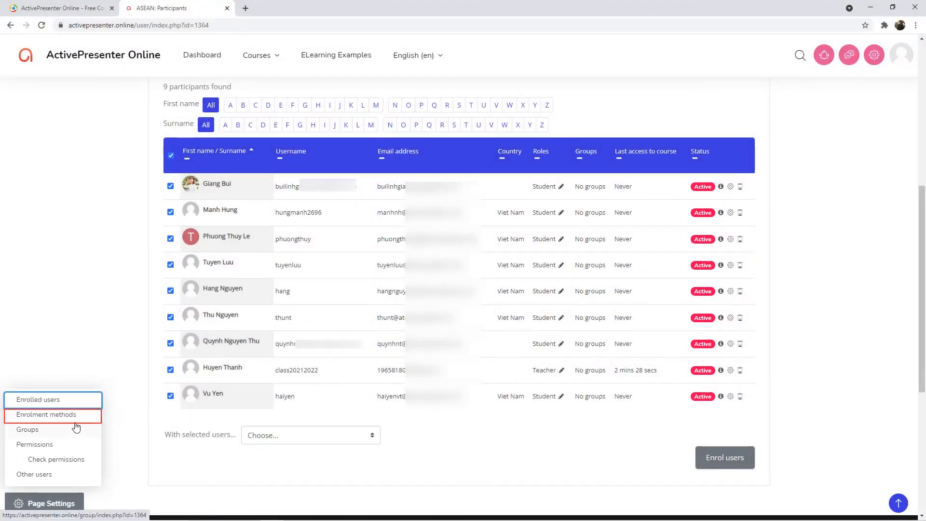
pyautogui.click(45, 415)
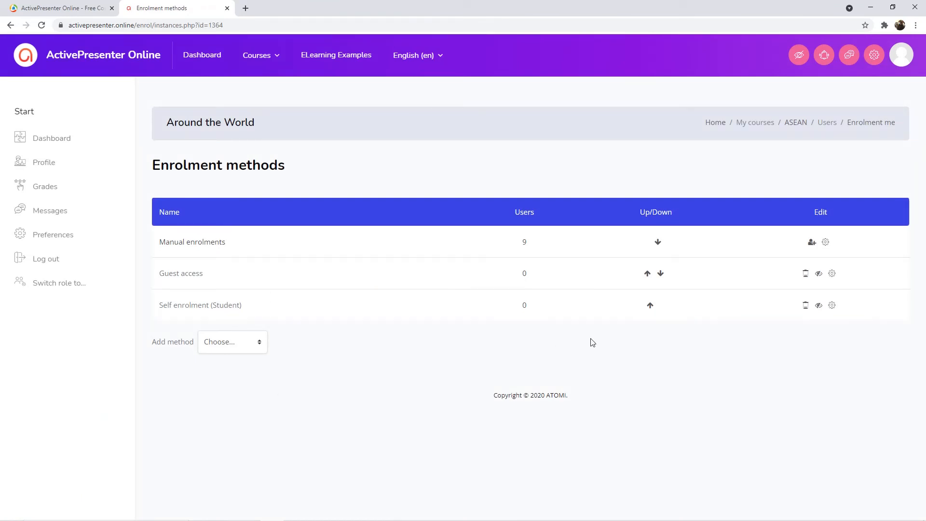
pyautogui.click(818, 273)
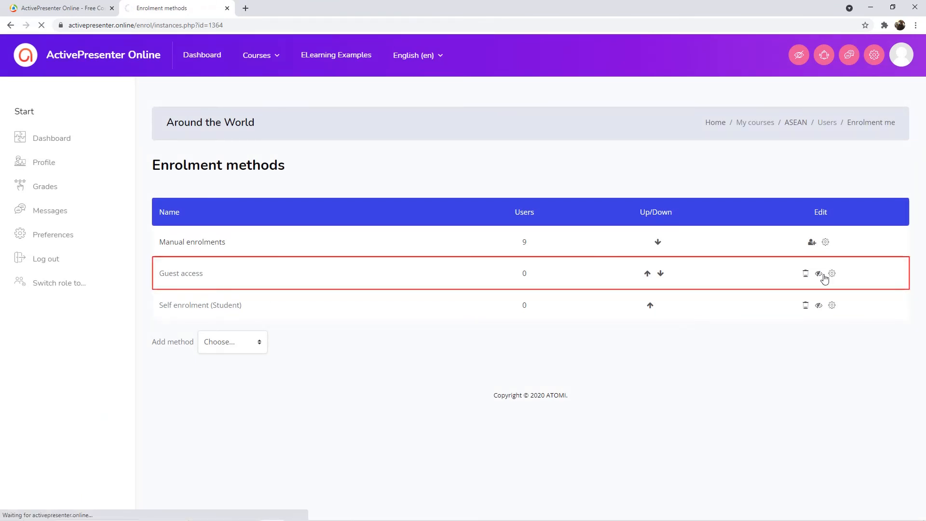
pyautogui.click(818, 273)
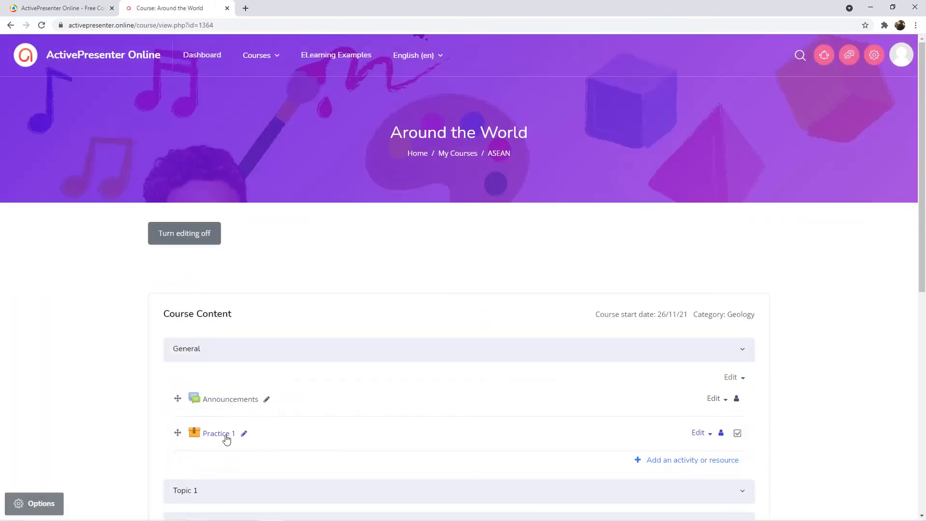
# - Show Practice 1's Basic report listing learners' attempts, times and scores
pyautogui.click(219, 433)
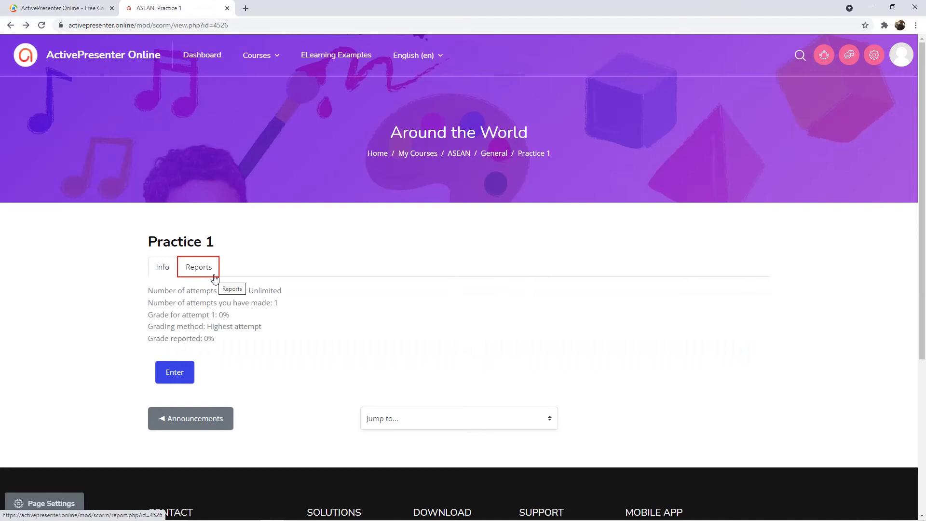
pyautogui.click(198, 266)
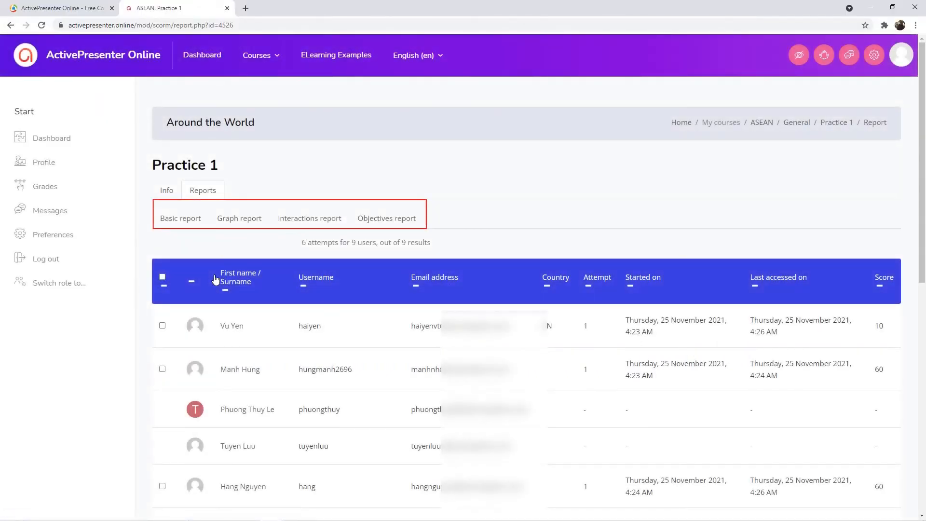
pyautogui.click(179, 218)
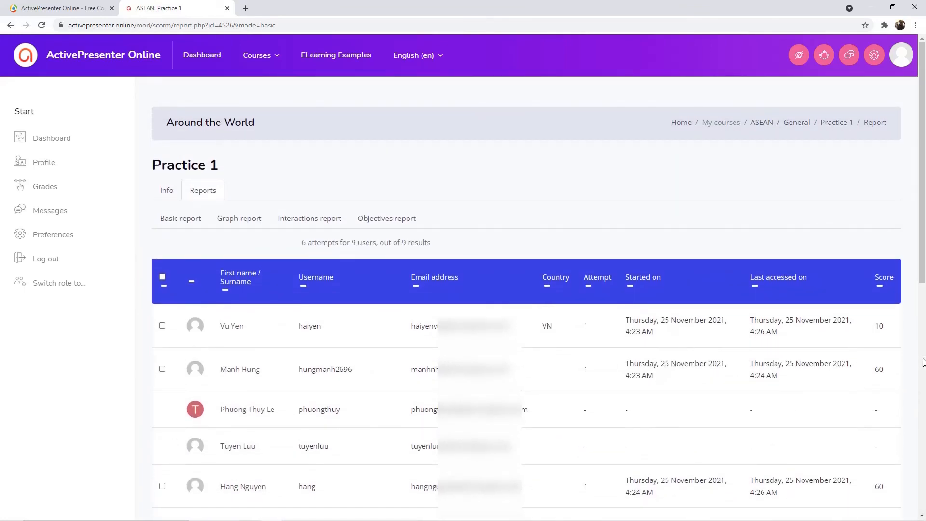
pyautogui.moveTo(590, 375)
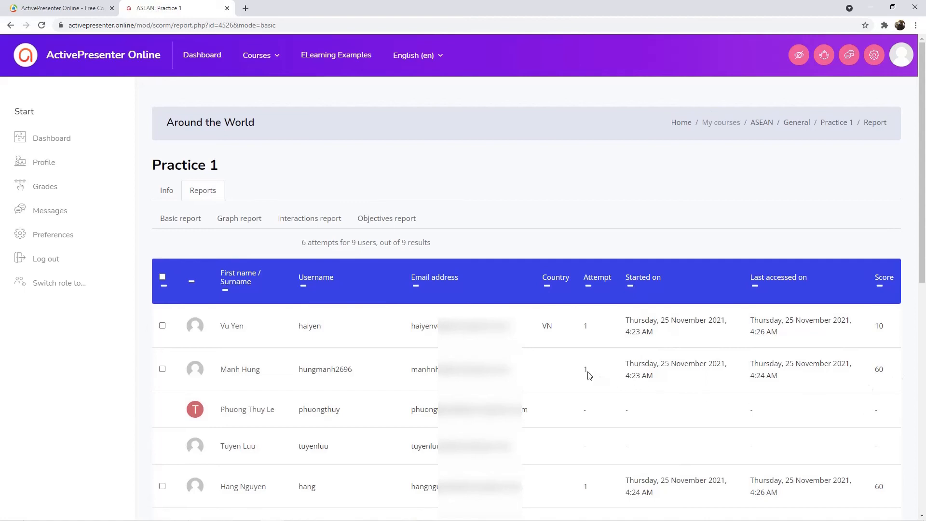
pyautogui.click(586, 370)
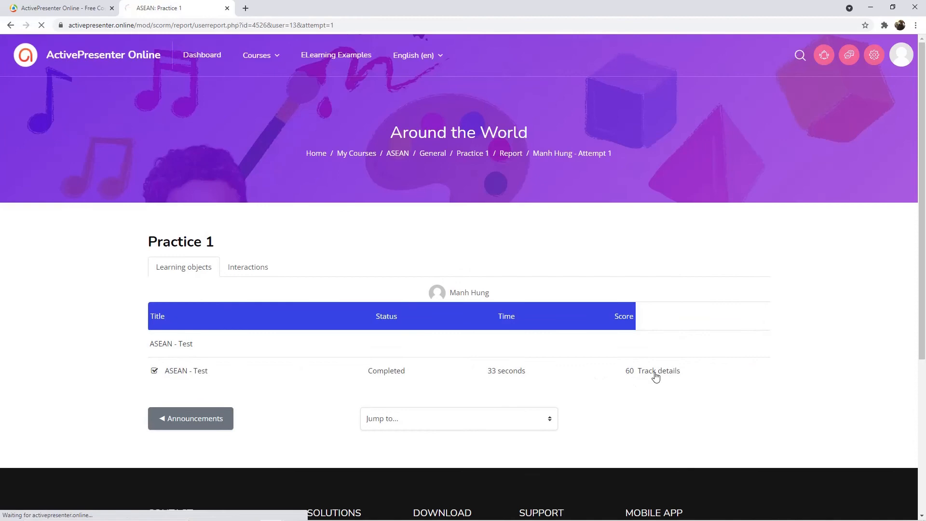
pyautogui.click(658, 370)
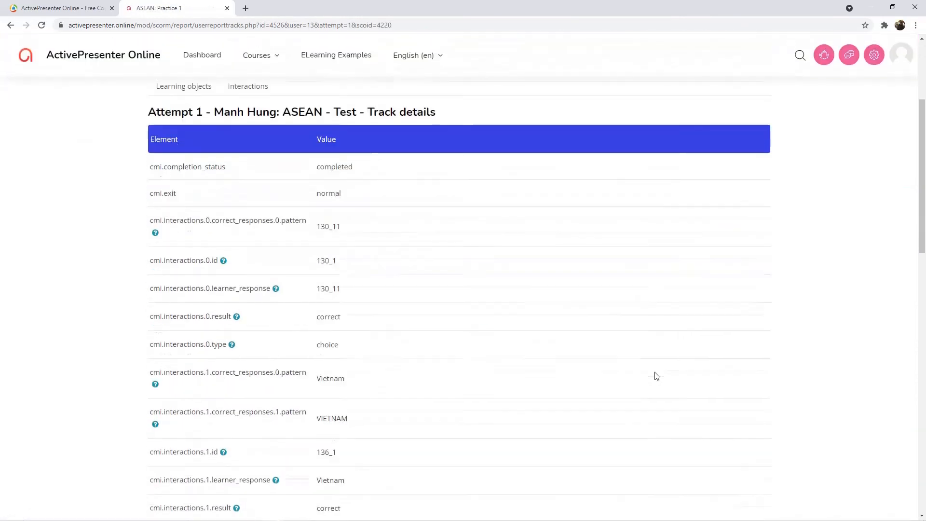
pyautogui.scroll(-3)
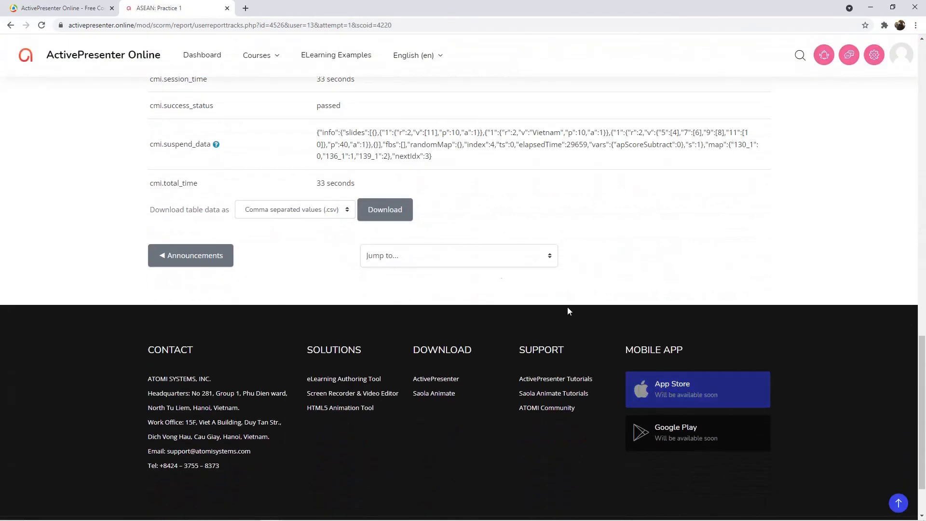
pyautogui.click(14, 27)
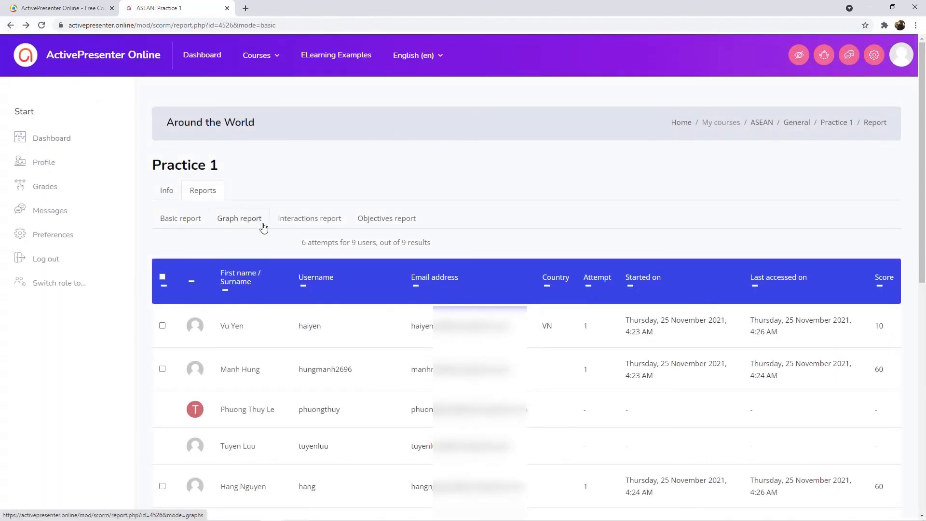
# - Show Practice 1's Graph report charting participants by percentage scored
pyautogui.click(240, 218)
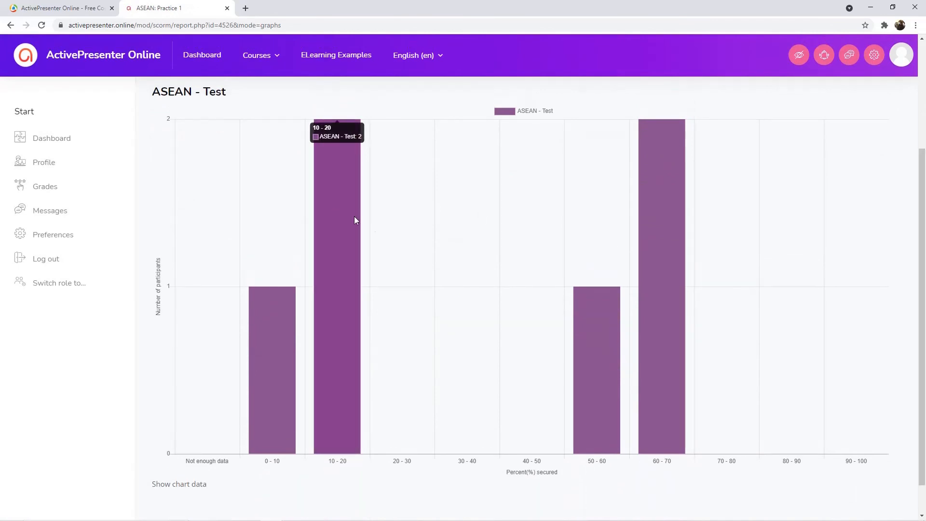
pyautogui.moveTo(921, 285)
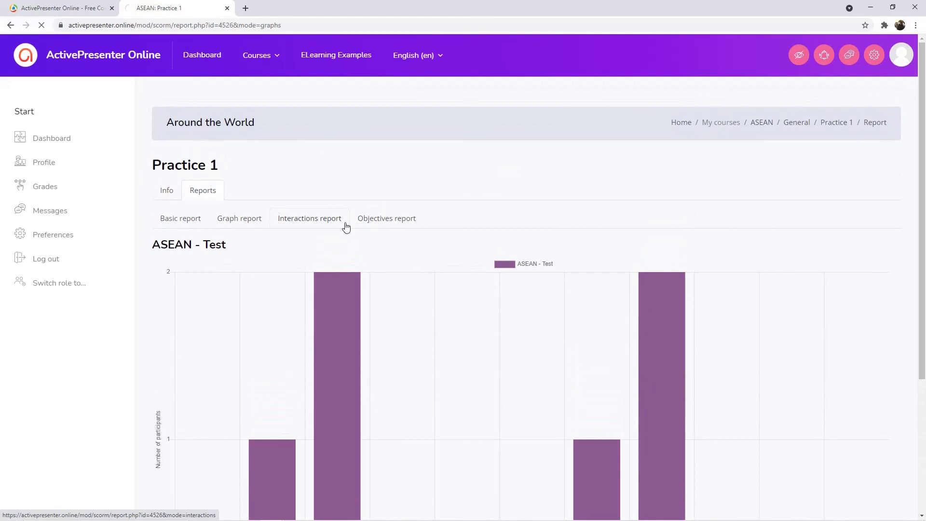
# - Review the Interactions report, then the Objectives report of each learner's ASEAN - Test status and score
pyautogui.click(309, 218)
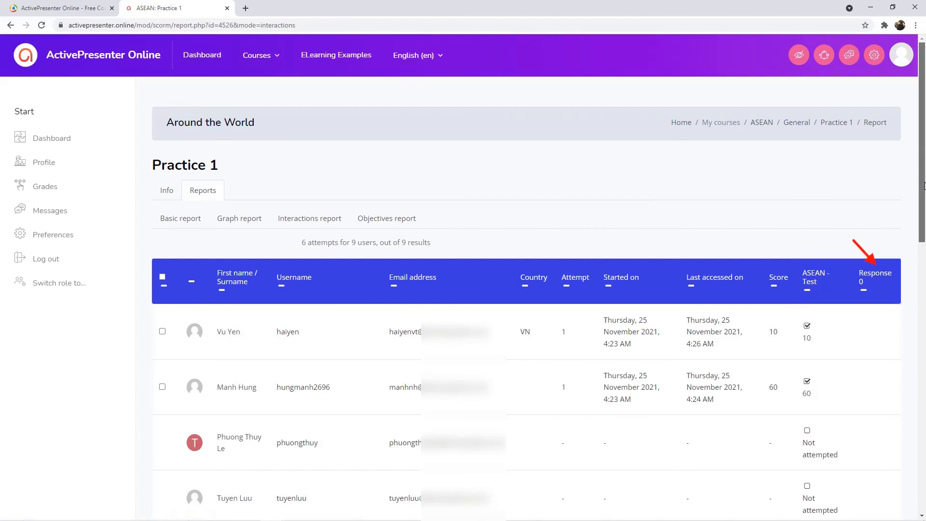
pyautogui.scroll(-3)
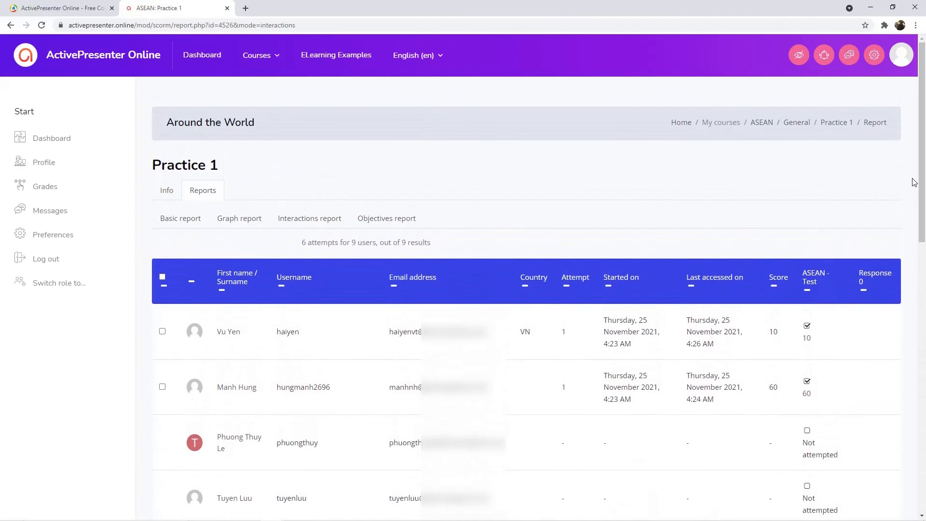
pyautogui.click(385, 218)
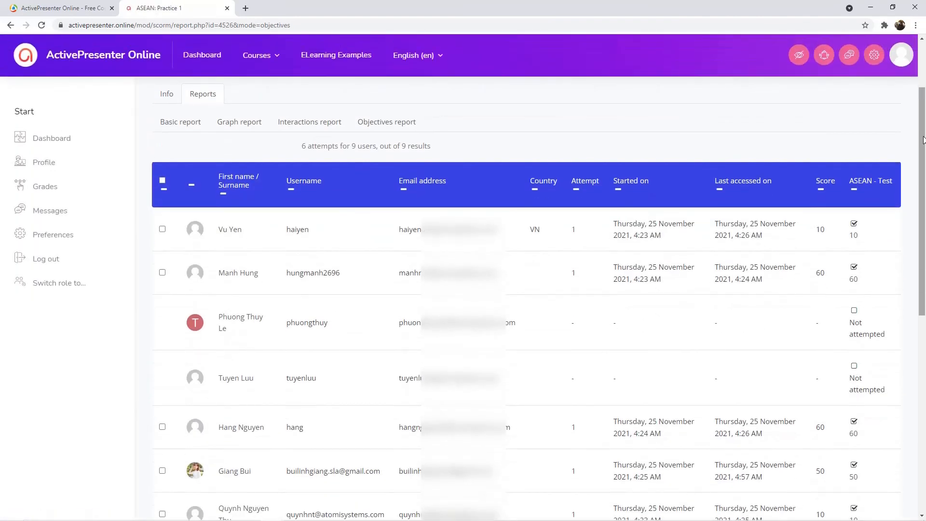
pyautogui.scroll(-3)
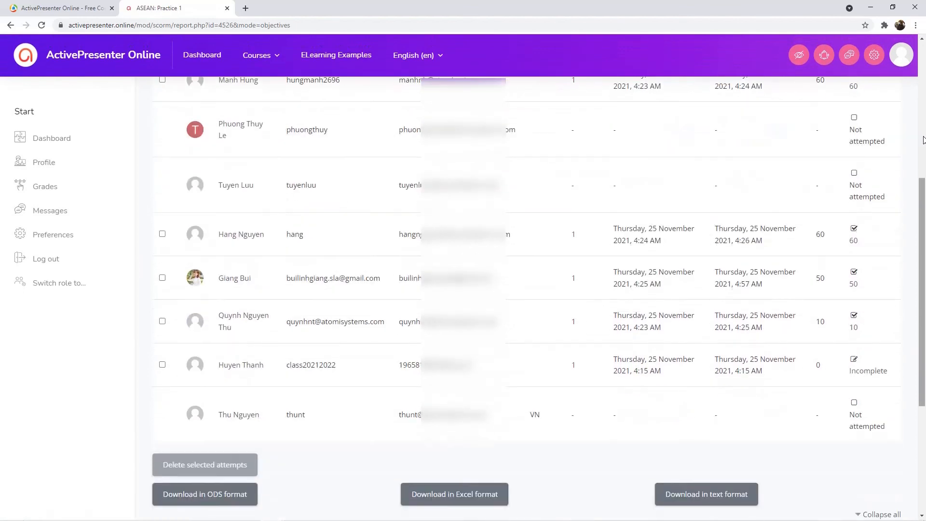